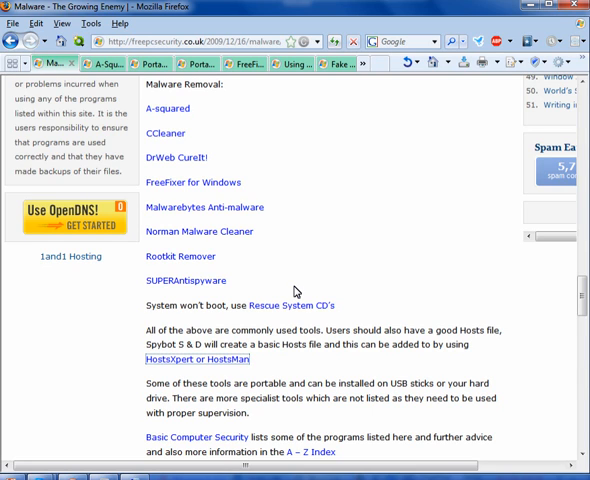
pyautogui.moveTo(281, 186)
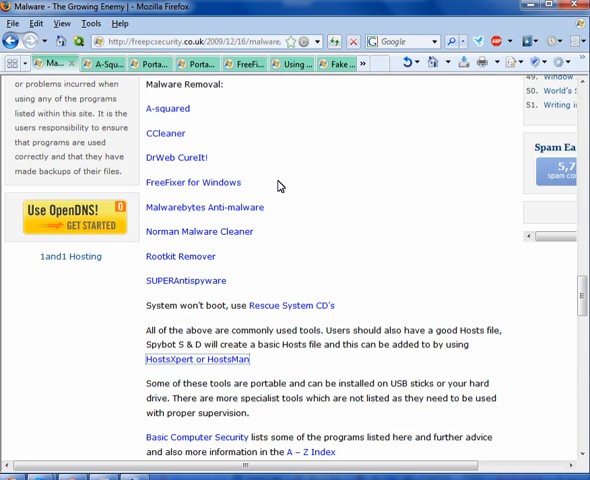
pyautogui.moveTo(182, 114)
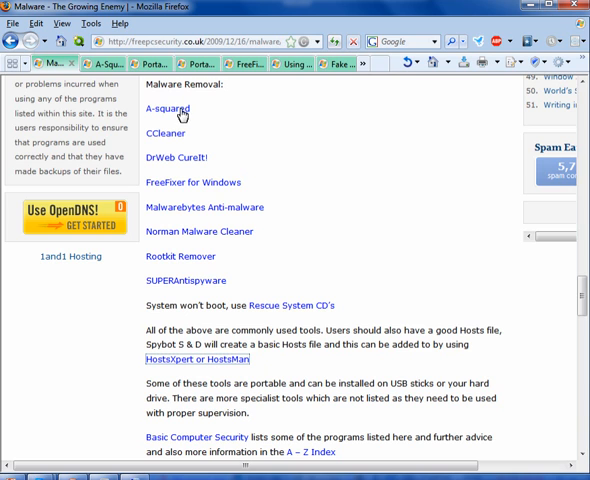
pyautogui.moveTo(174, 170)
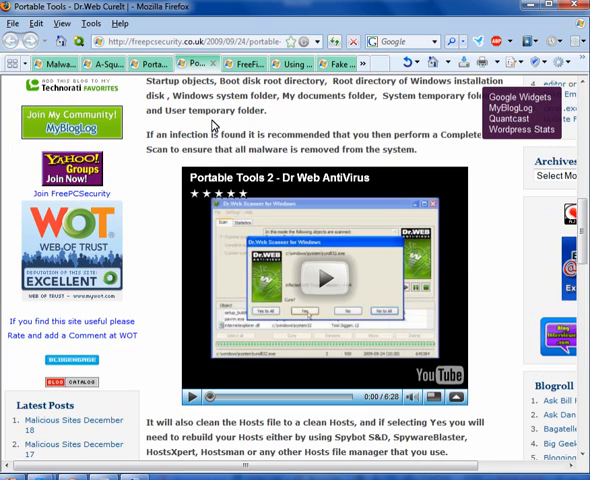
pyautogui.moveTo(360, 185)
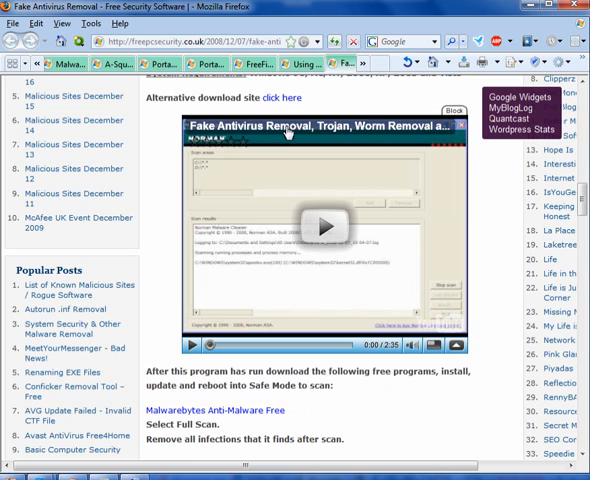
pyautogui.moveTo(343, 96)
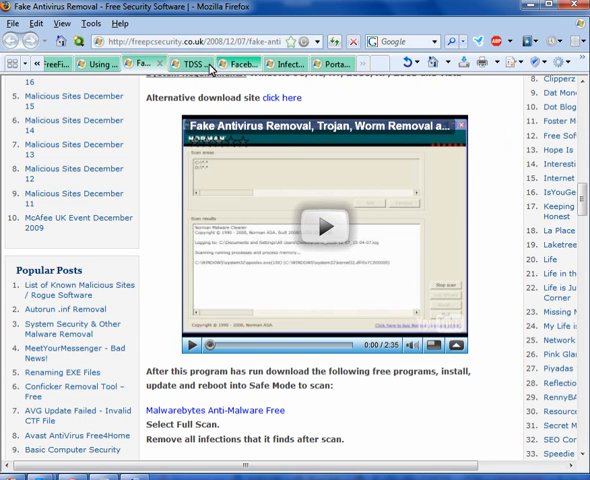
# - Show the 'Portable Tools - HostsXpert and HostsMan' tutorial in Firefox
pyautogui.click(196, 63)
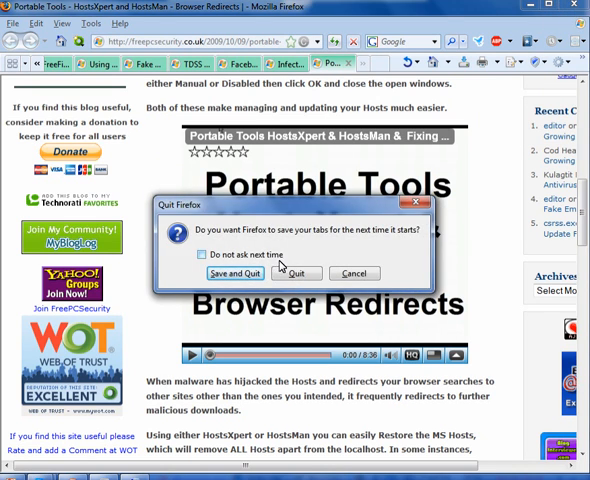
# - Quit Firefox, then recycle the hosts file from C:\WINDOWS\system32\drivers\etc
pyautogui.click(296, 273)
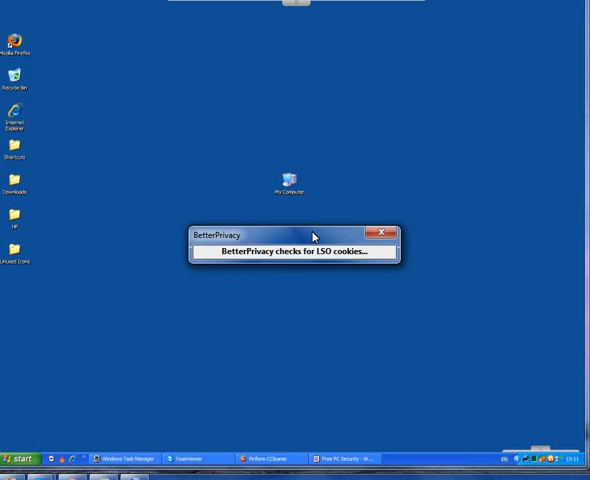
pyautogui.click(384, 230)
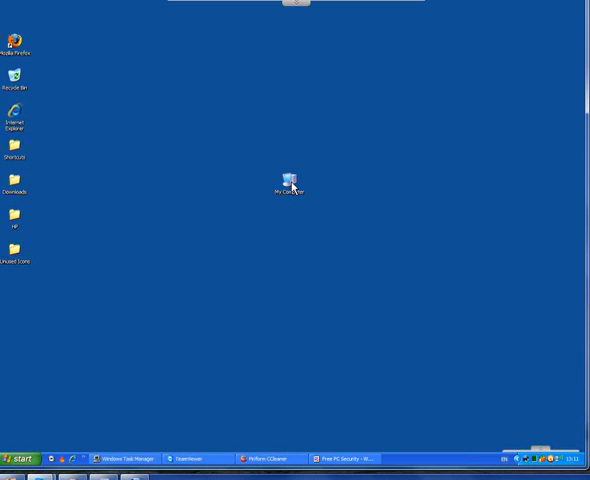
pyautogui.click(290, 176)
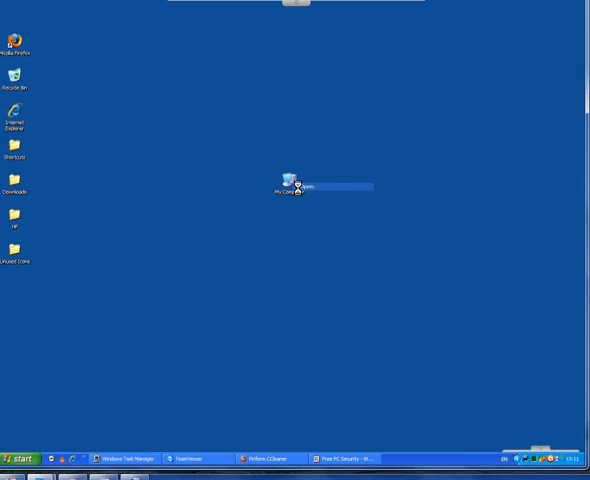
pyautogui.doubleClick(293, 180)
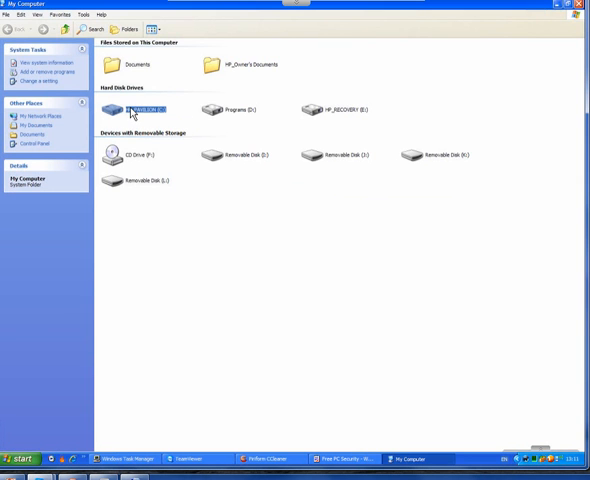
pyautogui.doubleClick(140, 110)
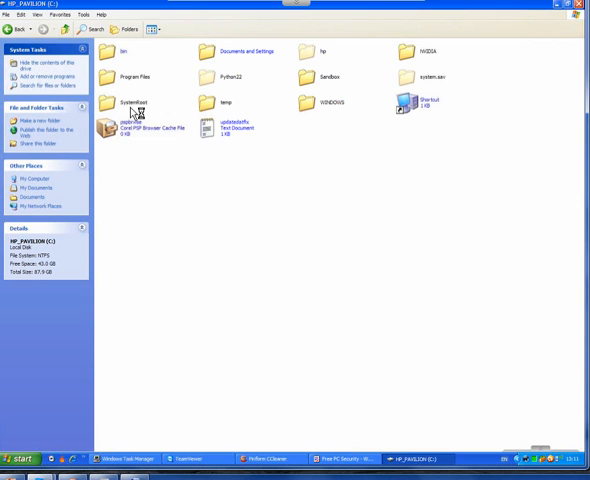
pyautogui.moveTo(307, 107)
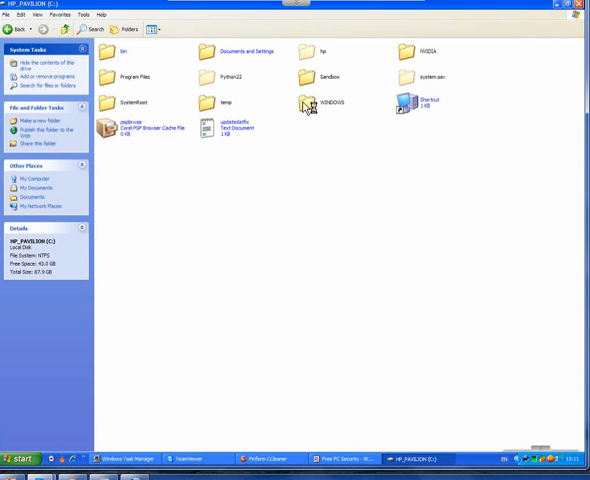
pyautogui.doubleClick(314, 103)
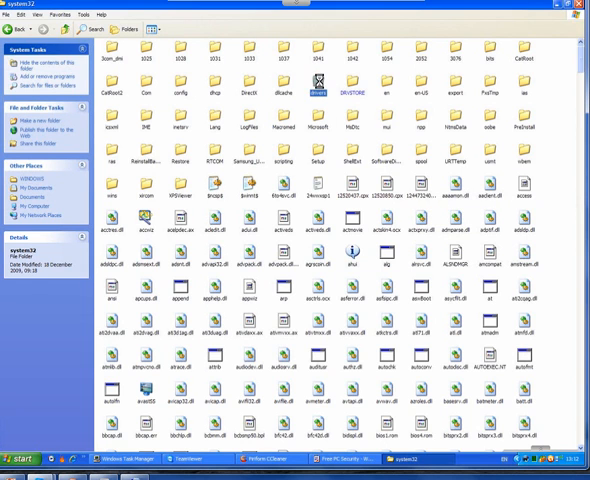
pyautogui.doubleClick(315, 88)
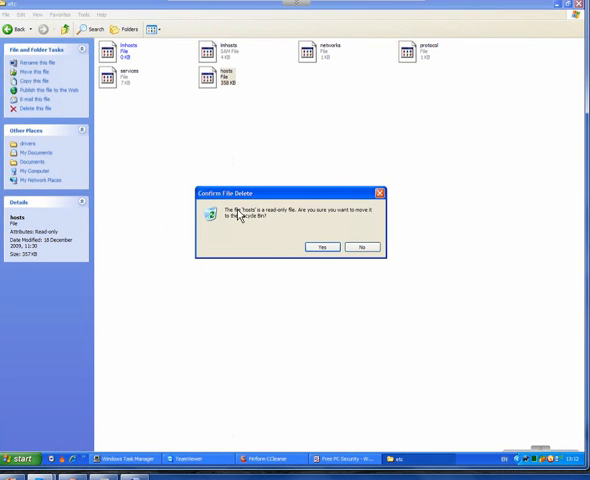
pyautogui.click(320, 247)
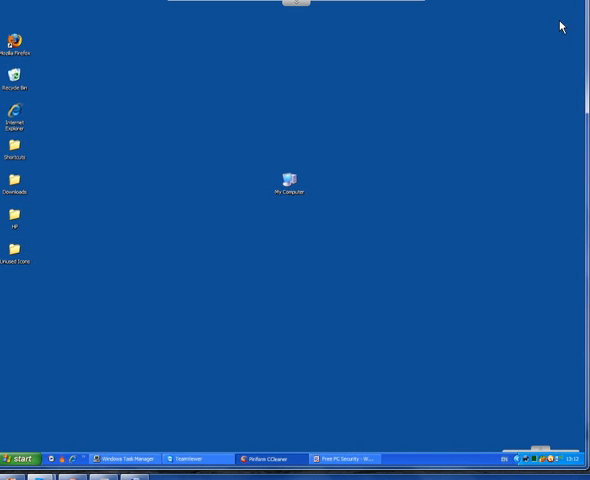
# - Enable 'Turn off System Restore on all drives' in System Properties, then close it
pyautogui.click(22, 458)
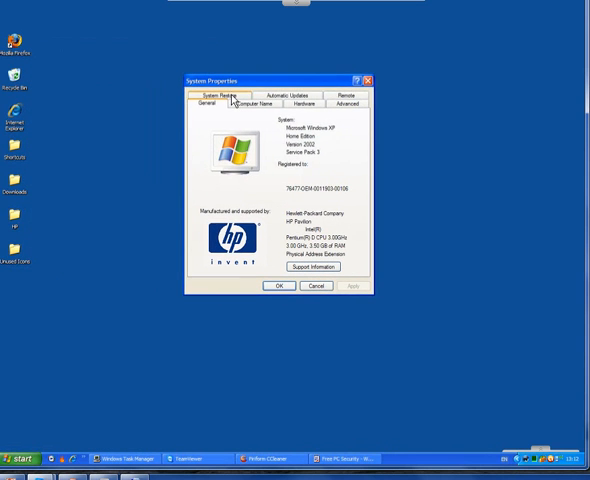
pyautogui.click(211, 95)
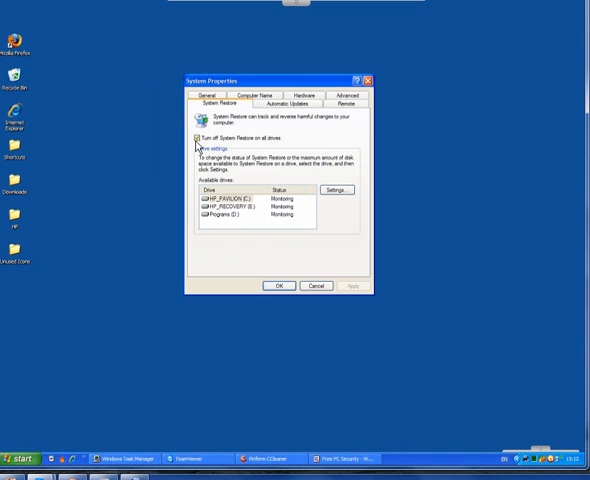
pyautogui.click(195, 138)
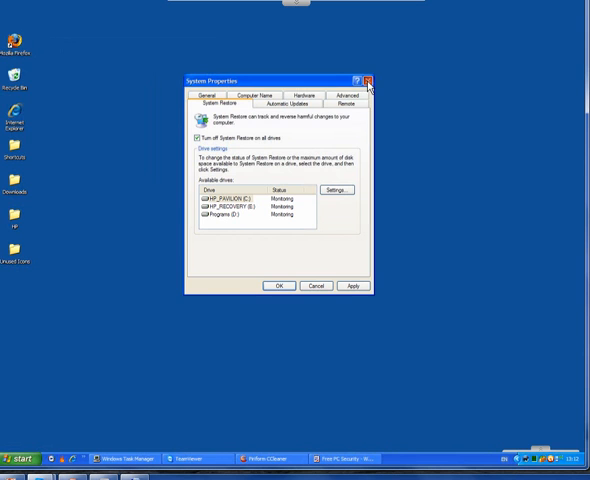
pyautogui.click(372, 80)
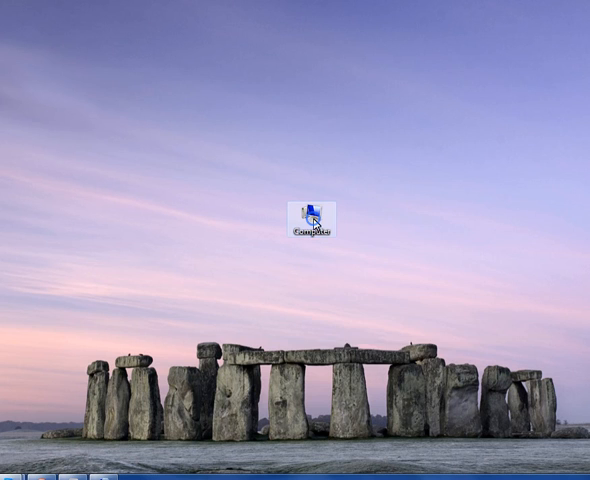
# - Browse to the System32\drivers\etc folder on the ACER (C:) drive
pyautogui.doubleClick(315, 212)
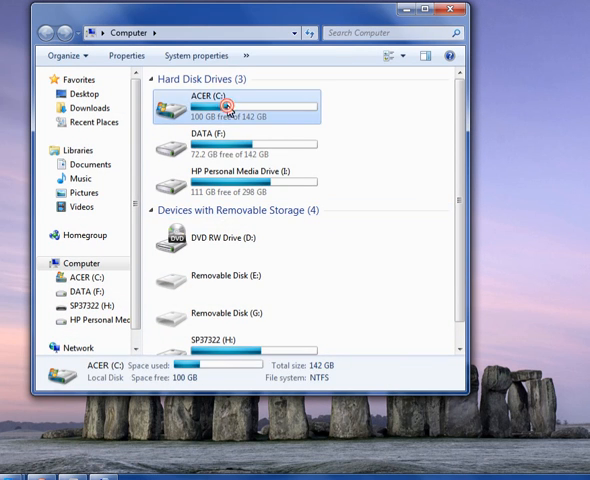
pyautogui.doubleClick(224, 107)
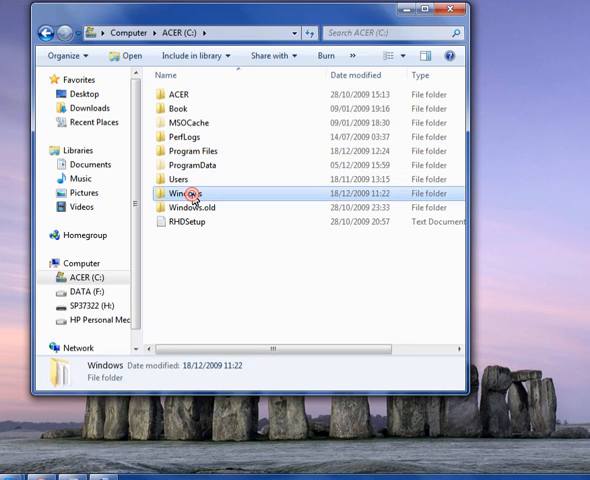
pyautogui.doubleClick(185, 188)
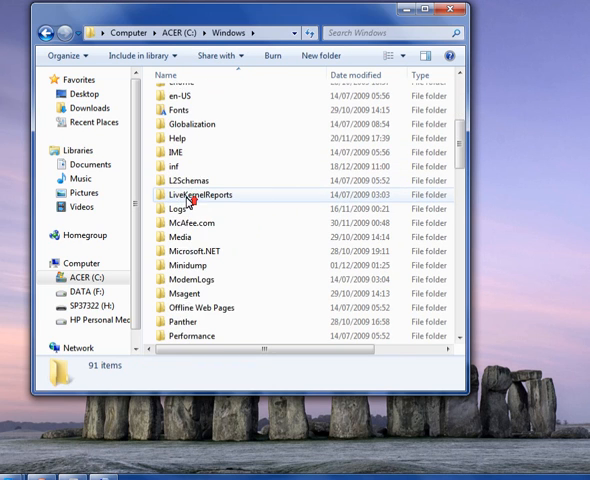
pyautogui.scroll(-3)
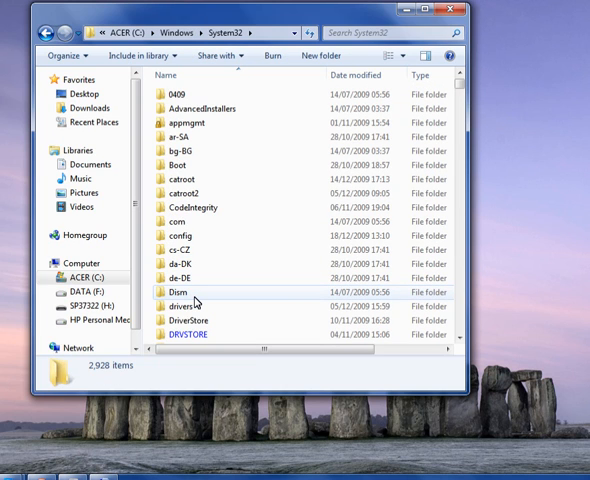
pyautogui.doubleClick(182, 305)
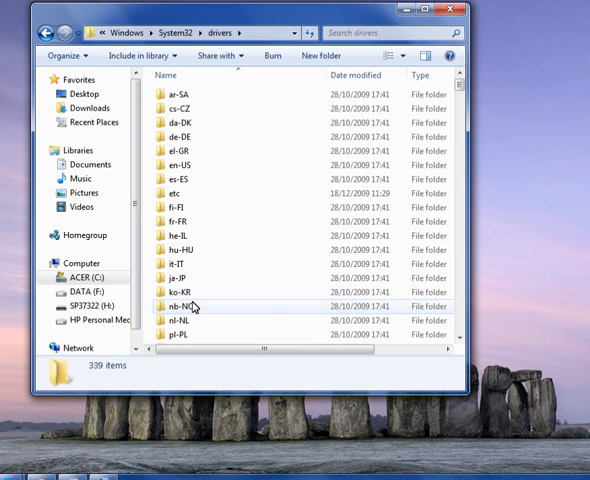
pyautogui.doubleClick(181, 189)
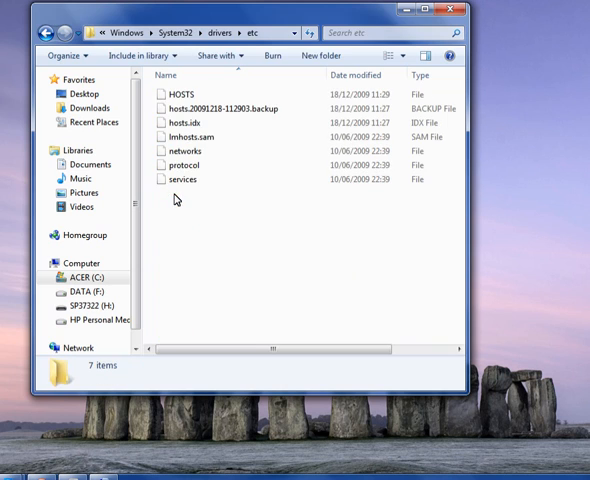
# - Move HOSTS, the hosts backup and hosts.idx to the Recycle Bin
pyautogui.click(182, 93)
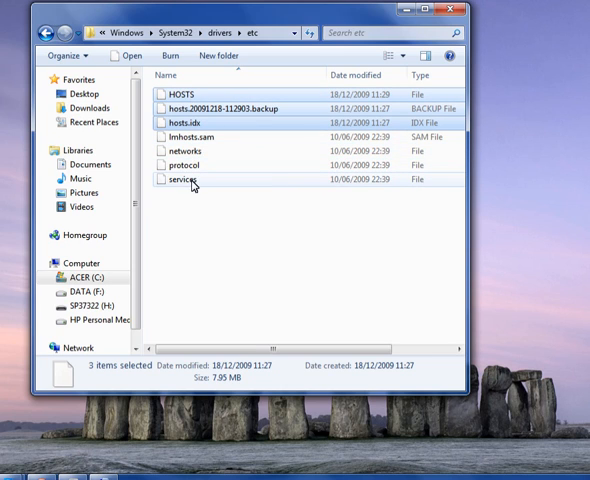
pyautogui.rightClick(190, 115)
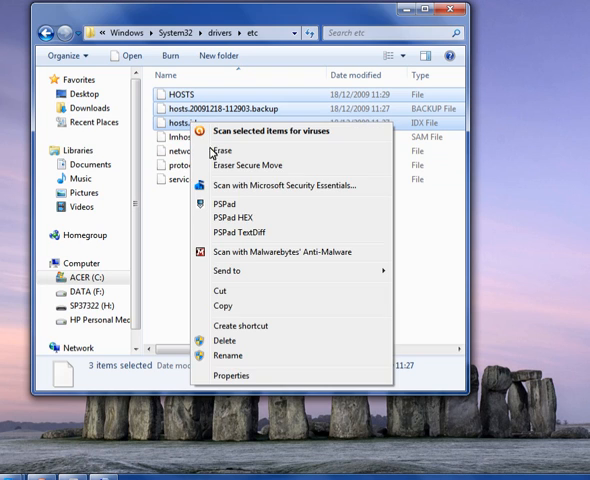
pyautogui.click(228, 338)
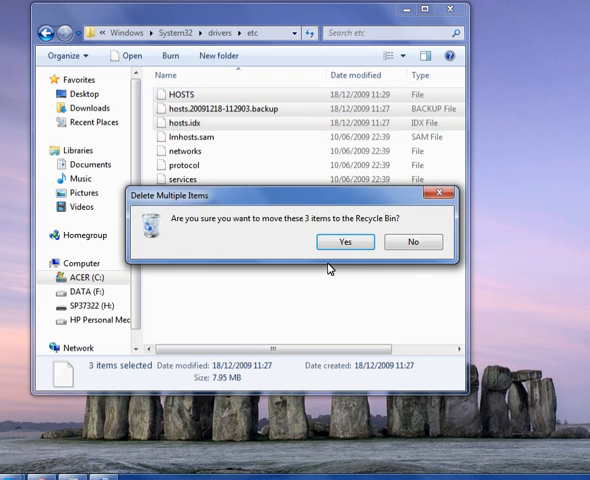
pyautogui.click(344, 242)
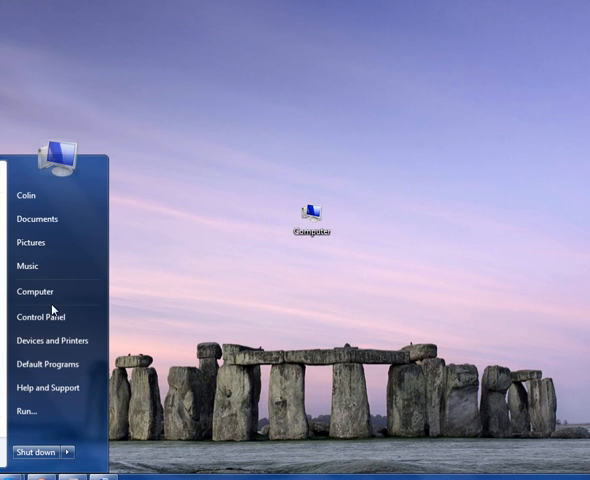
# - Reach the system drive's restore settings through Computer Properties and Advanced system settings
pyautogui.rightClick(35, 291)
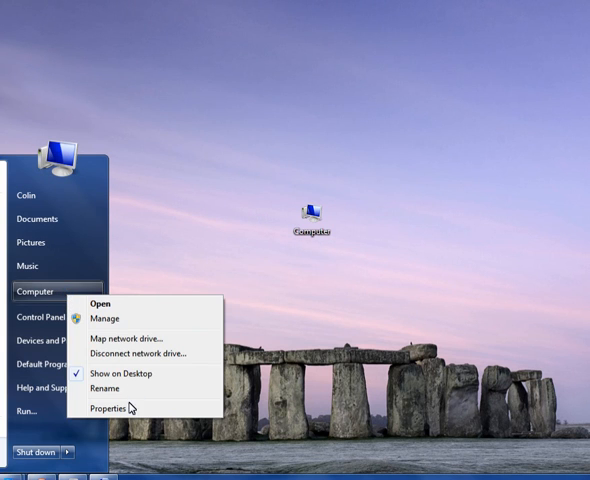
pyautogui.click(101, 405)
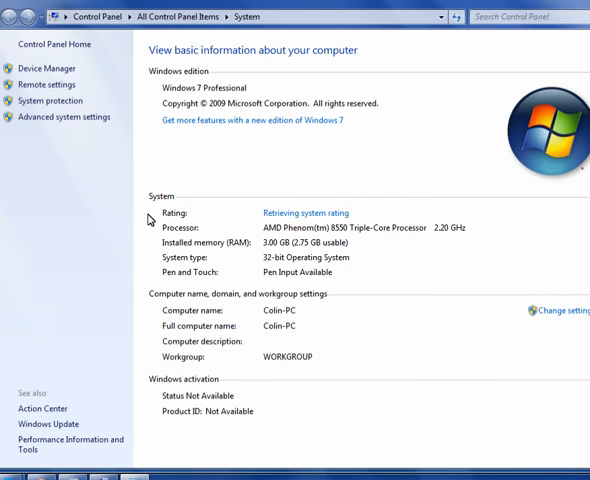
pyautogui.click(57, 116)
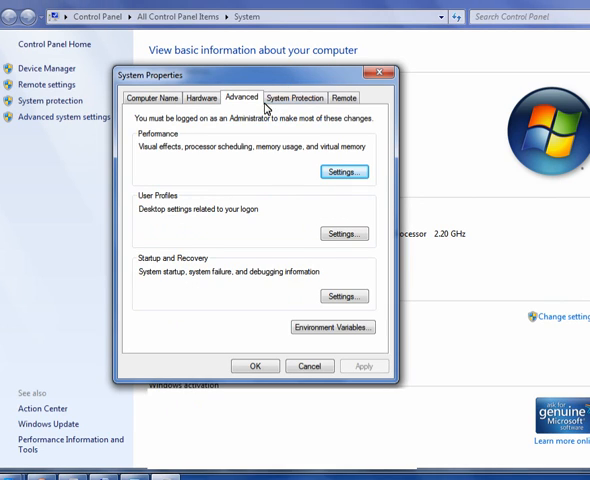
pyautogui.click(293, 97)
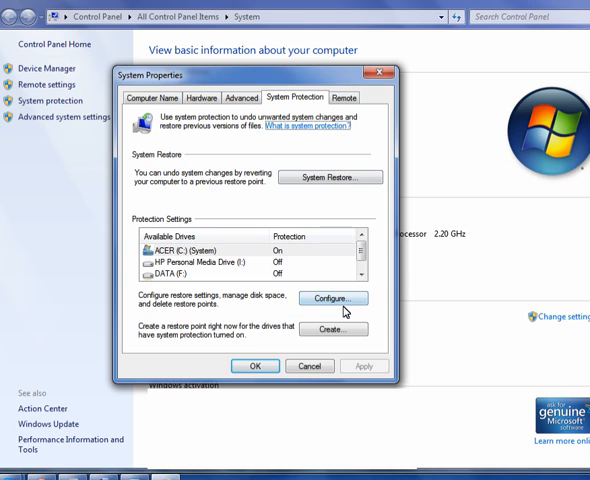
pyautogui.click(185, 249)
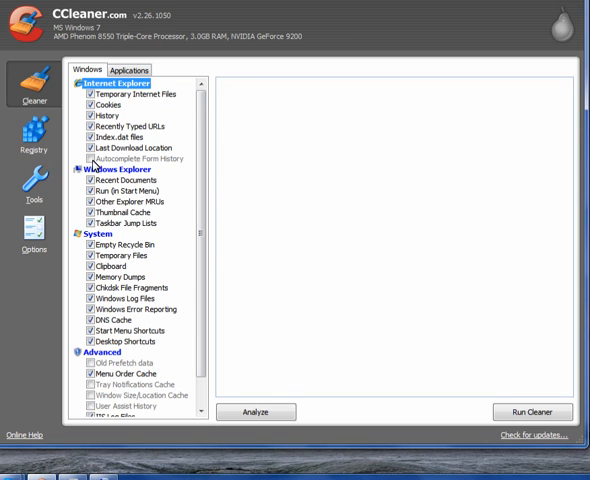
# - Tick Autocomplete Form History, accept the saved-passwords warning, and show the Applications list
pyautogui.click(89, 158)
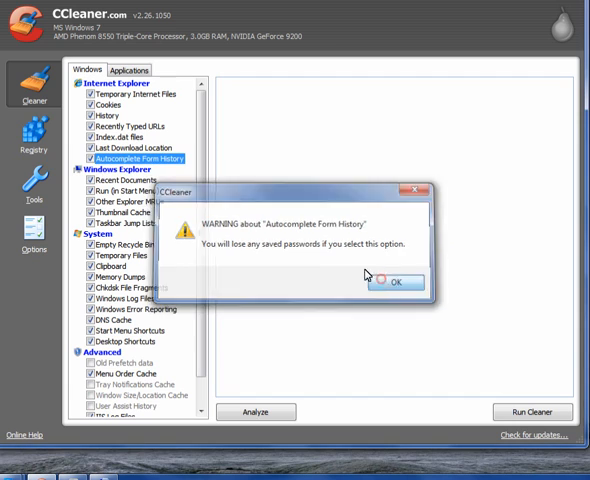
pyautogui.click(396, 280)
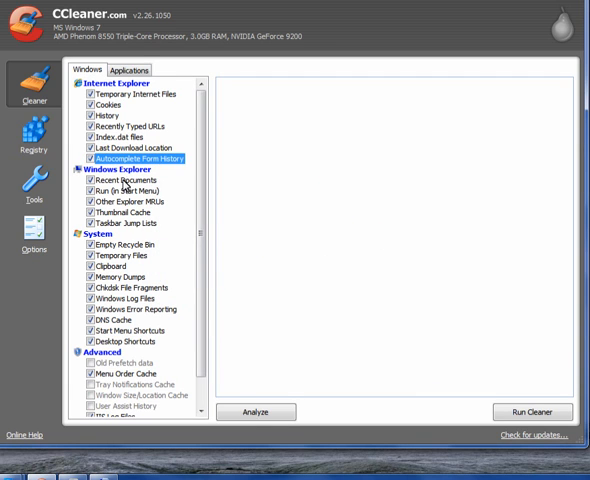
pyautogui.scroll(-3)
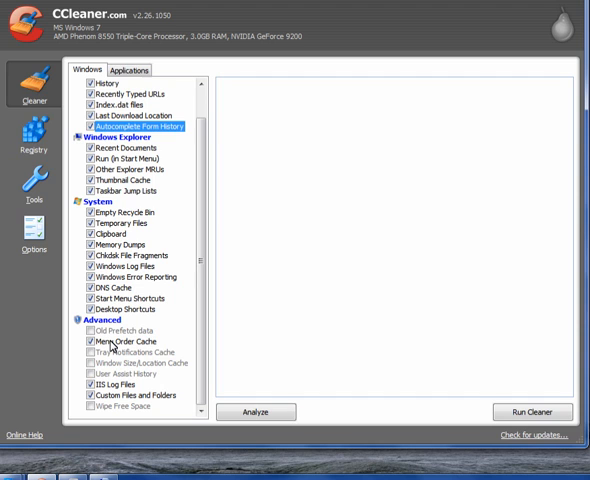
pyautogui.click(126, 70)
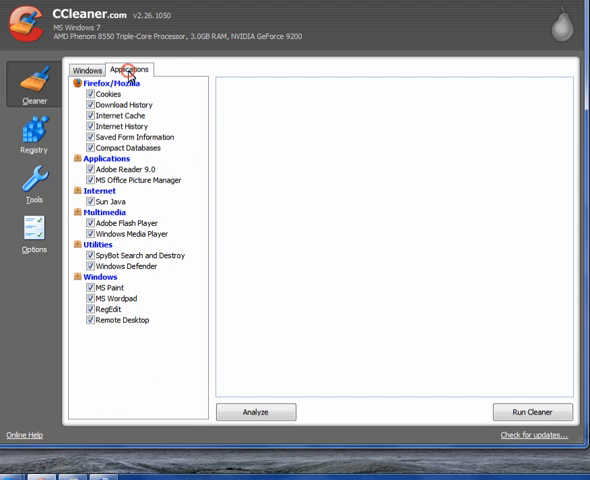
pyautogui.moveTo(103, 263)
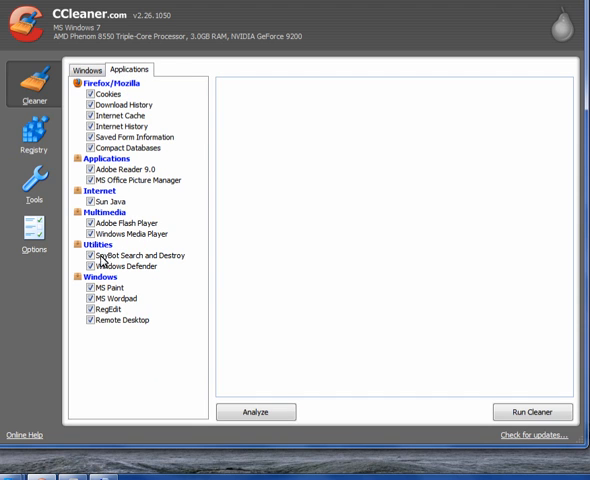
pyautogui.moveTo(107, 327)
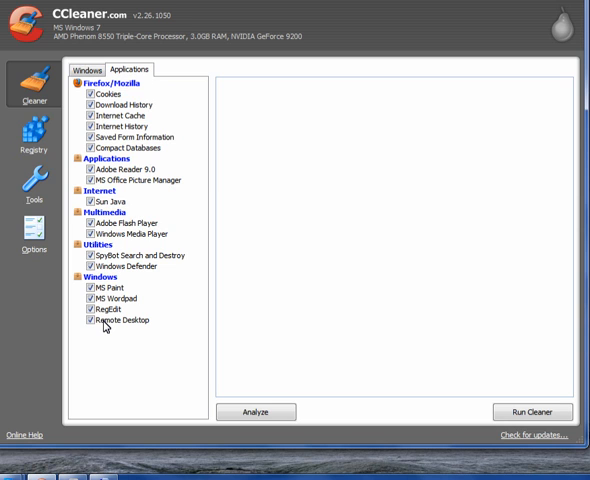
# - Remove the 24-hour Windows Temp age limit and set secure deletion to Gutmann (35 passes)
pyautogui.click(35, 237)
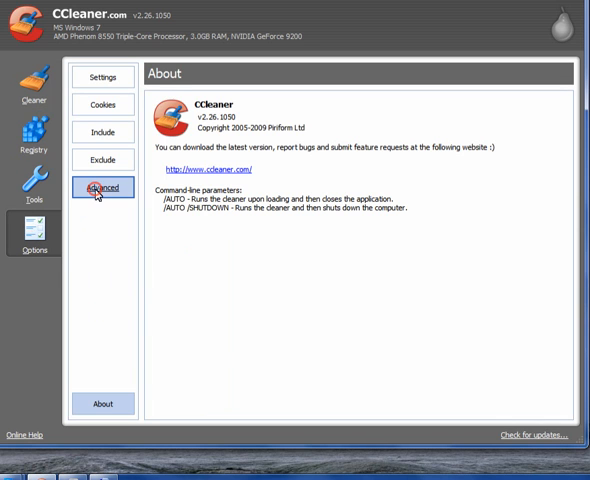
pyautogui.click(102, 187)
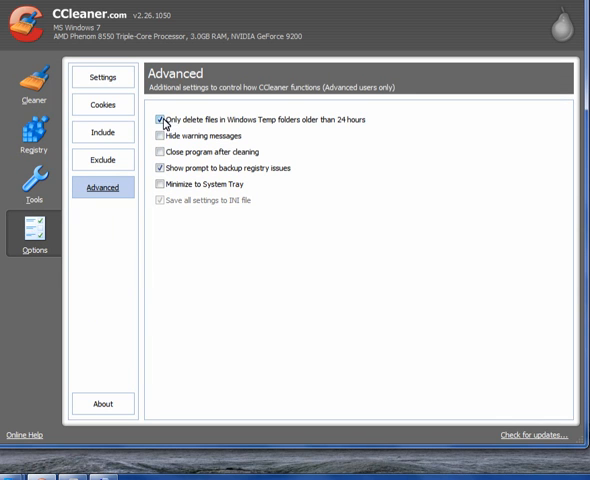
pyautogui.click(158, 120)
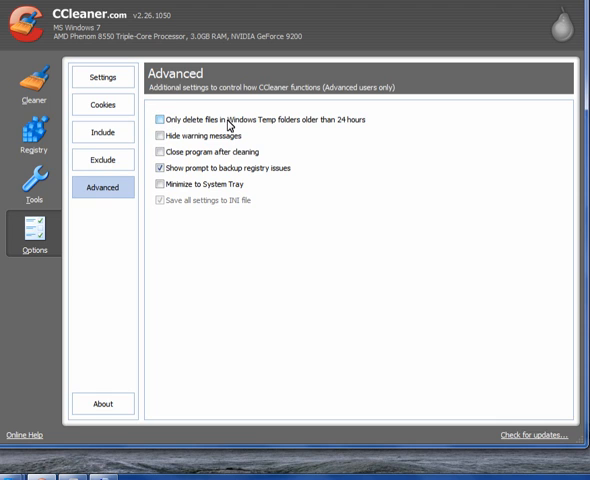
pyautogui.moveTo(296, 128)
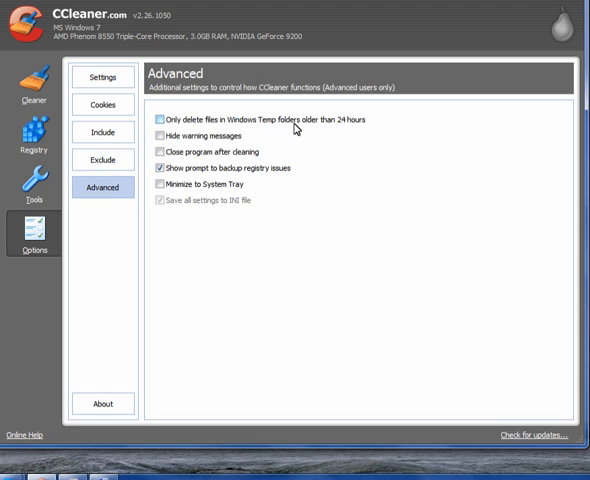
pyautogui.moveTo(356, 128)
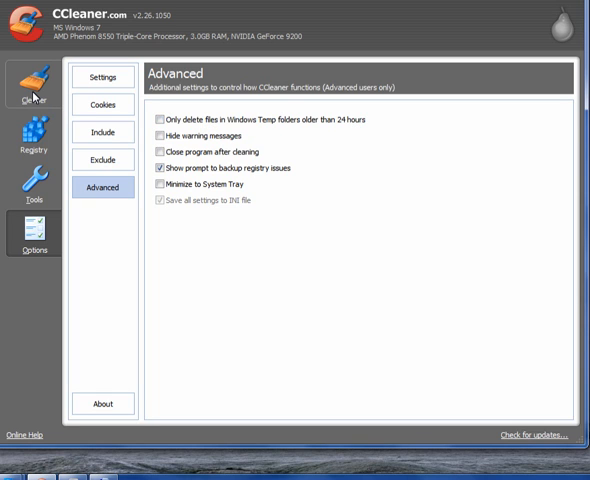
pyautogui.click(102, 77)
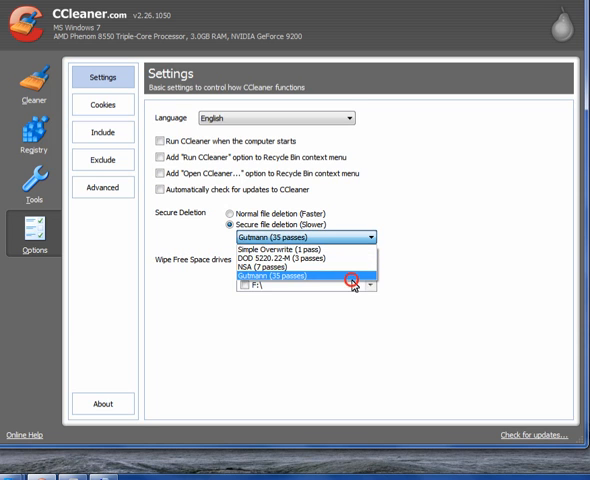
pyautogui.click(310, 283)
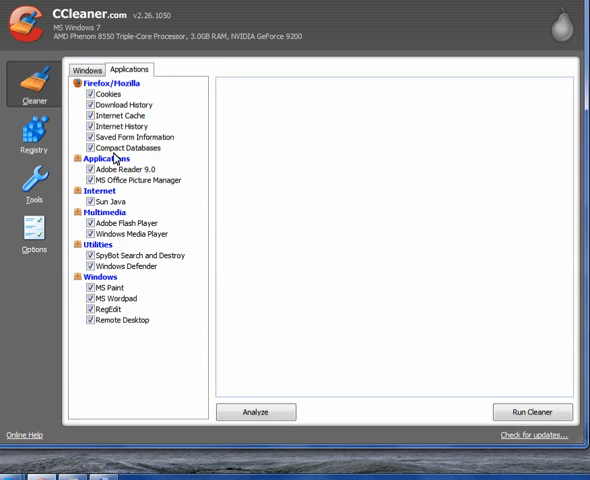
# - Run the cleaner on the Windows items and browse result categories like Internet Explorer cookies
pyautogui.click(90, 70)
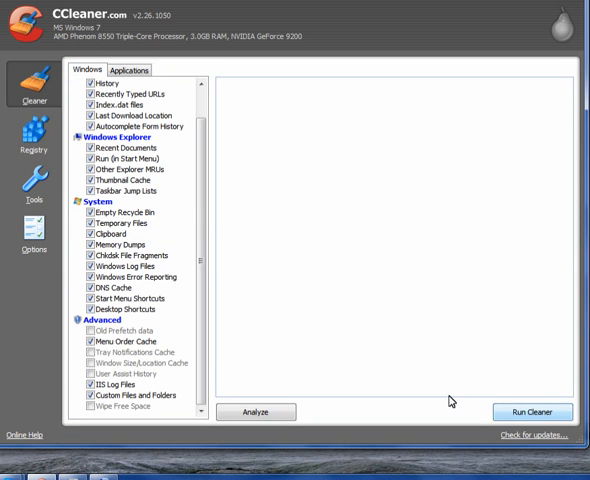
pyautogui.click(256, 412)
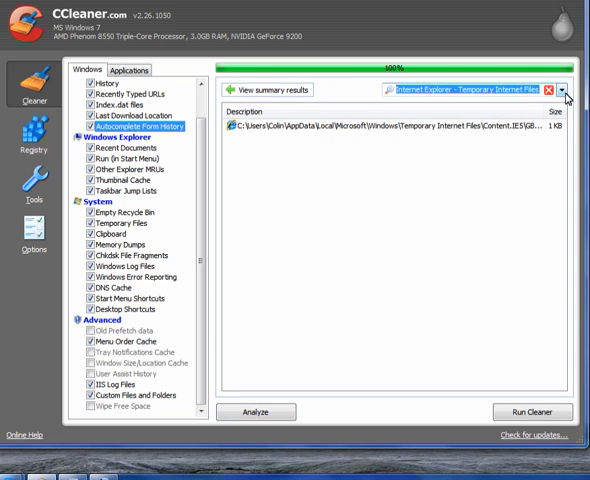
pyautogui.click(567, 90)
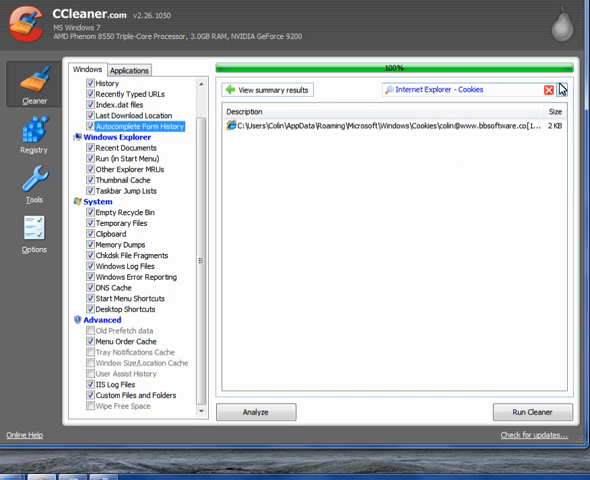
pyautogui.click(562, 90)
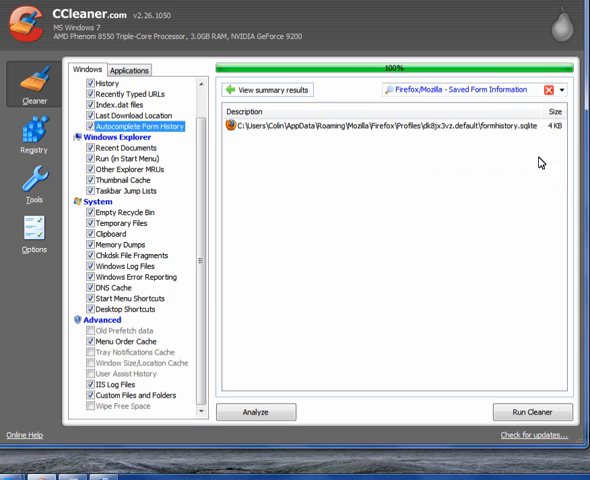
pyautogui.click(562, 90)
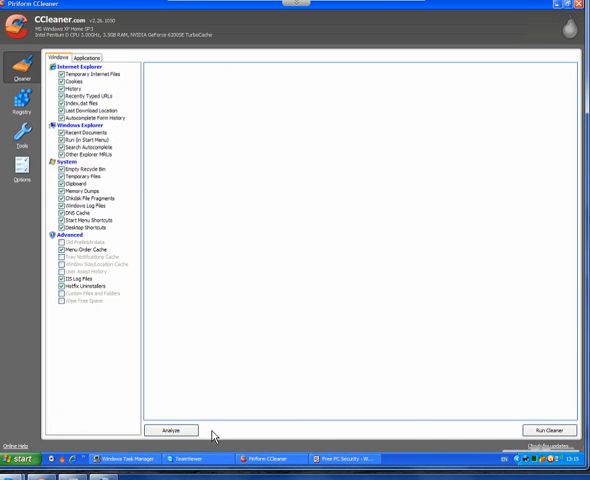
# - Clean 2.56 MB with Gutmann secure deletion, then close CCleaner
pyautogui.click(171, 430)
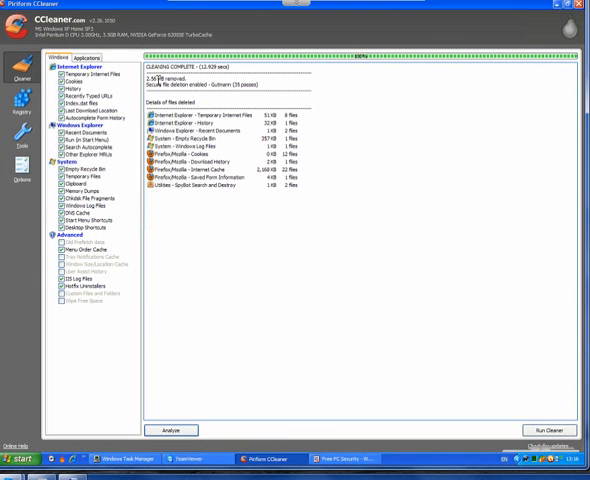
pyautogui.moveTo(184, 146)
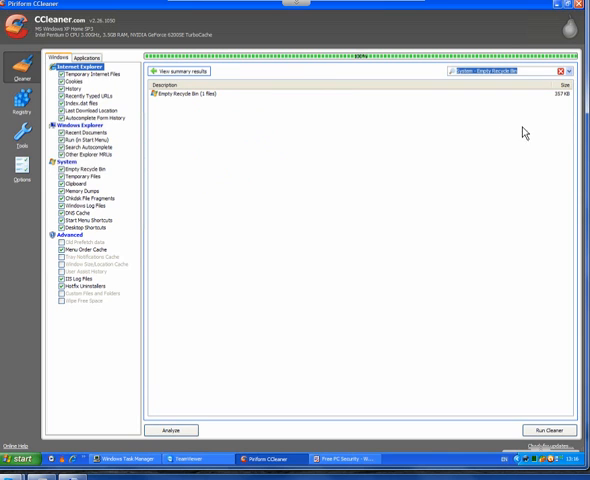
pyautogui.click(567, 71)
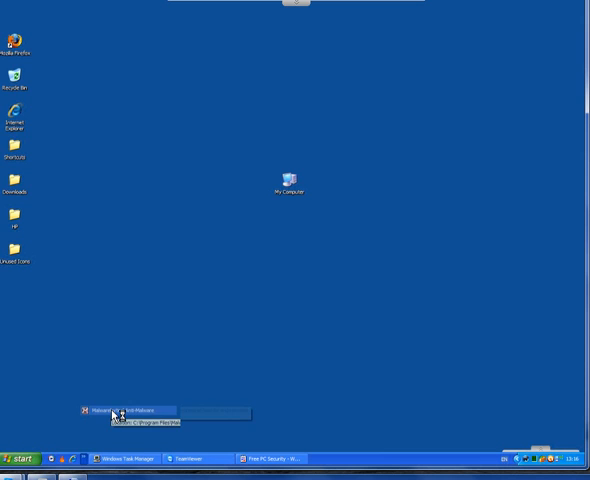
# - Launch Malwarebytes Anti-Malware and update its database to version 3383 (12/18/2009)
pyautogui.click(118, 411)
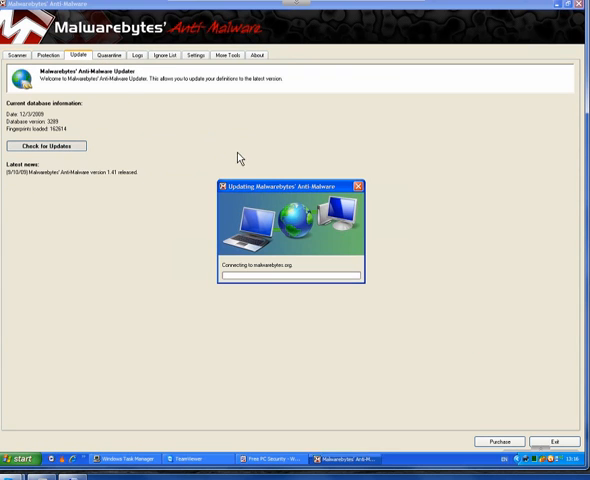
pyautogui.moveTo(194, 211)
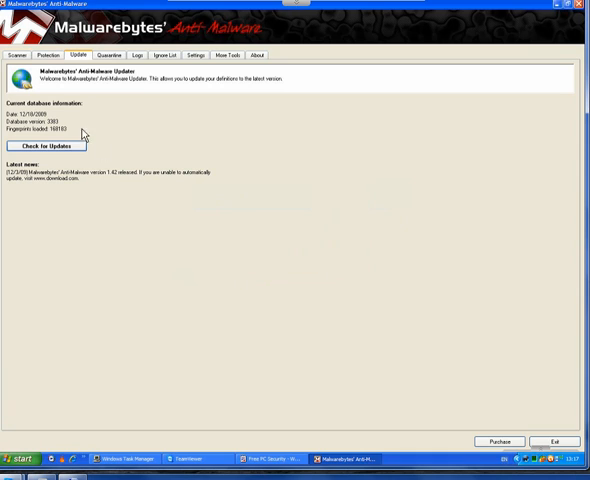
pyautogui.click(18, 55)
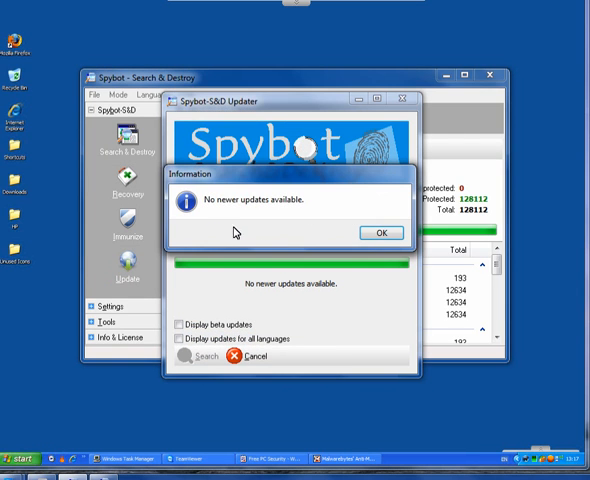
# - Dismiss Spybot's no-newer-updates notice and start immunizing the unprotected browser profiles
pyautogui.click(378, 232)
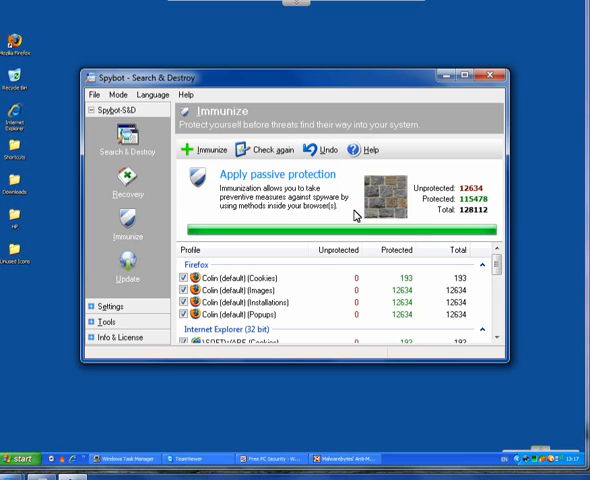
pyautogui.click(207, 150)
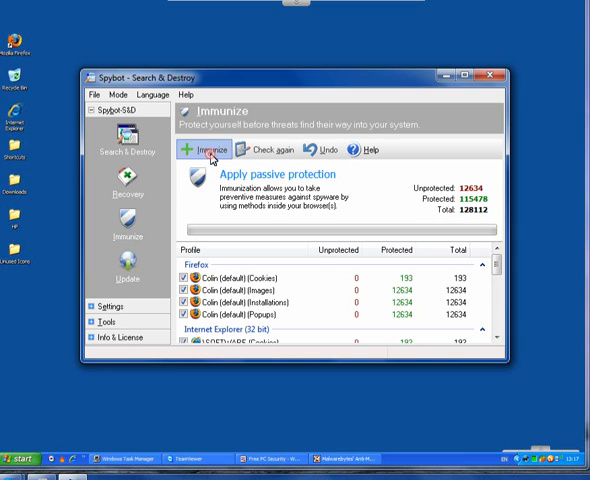
pyautogui.click(202, 150)
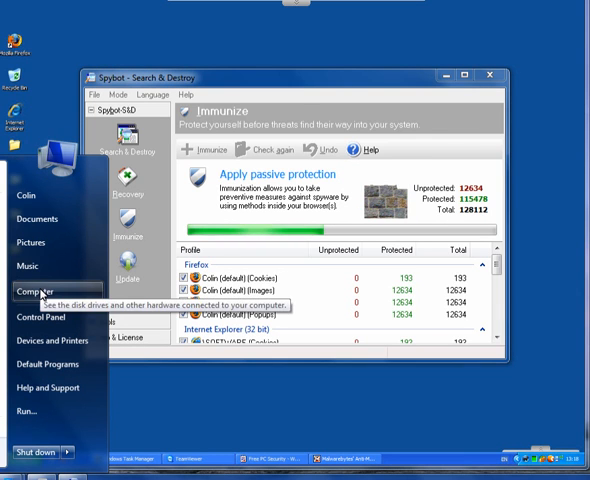
# - Launch HostsXpert from the H:\Hosts\HostsXpert folder
pyautogui.click(34, 291)
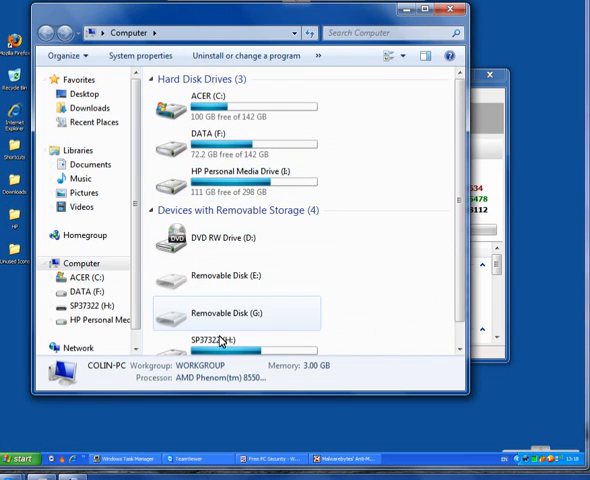
pyautogui.doubleClick(210, 340)
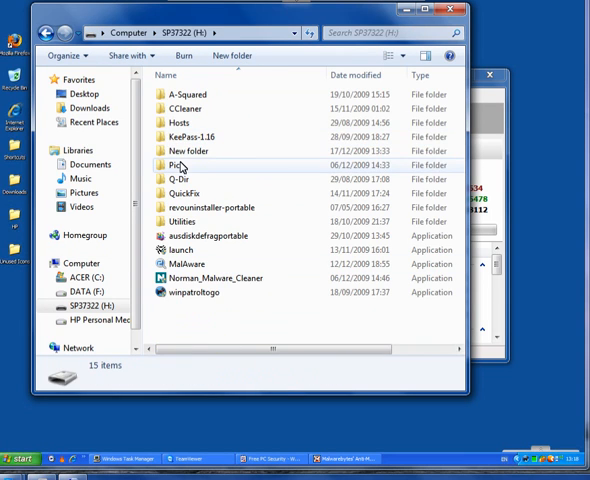
pyautogui.doubleClick(185, 108)
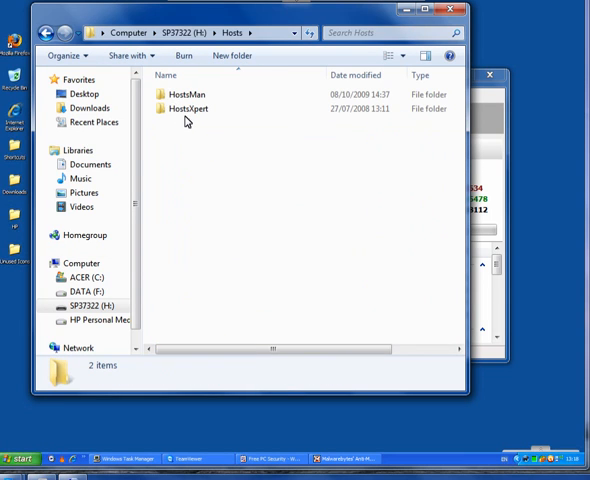
pyautogui.doubleClick(188, 108)
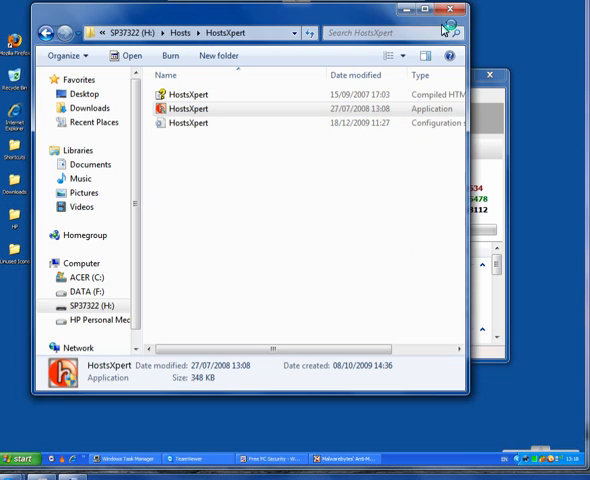
pyautogui.doubleClick(185, 106)
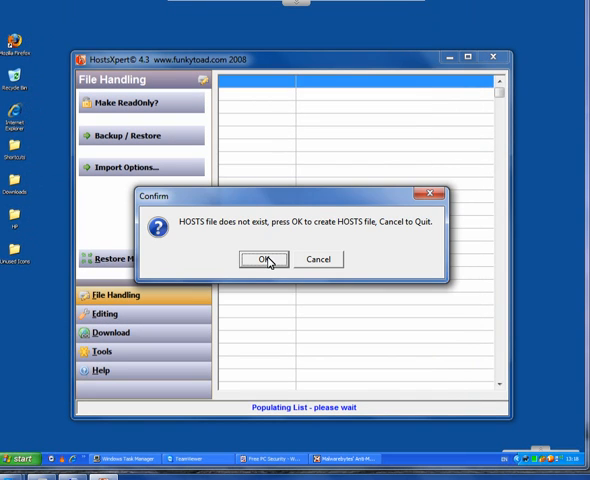
# - Create the HOSTS file, replace it with sorted hpHosts entries, then close Spybot
pyautogui.click(263, 259)
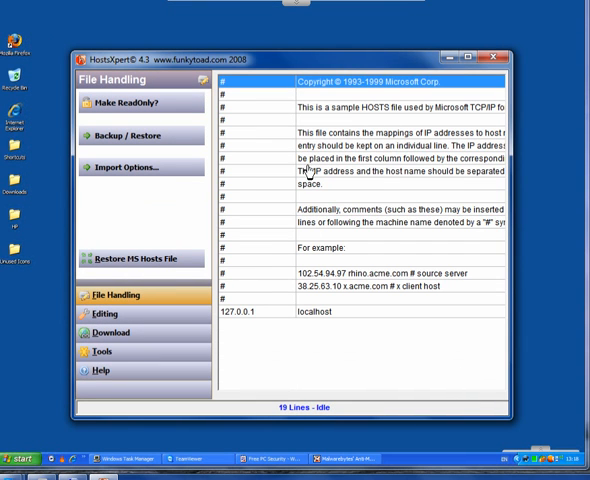
pyautogui.click(111, 333)
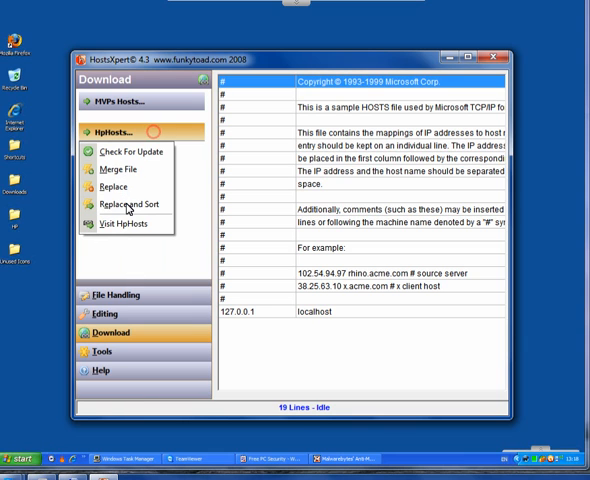
pyautogui.click(129, 204)
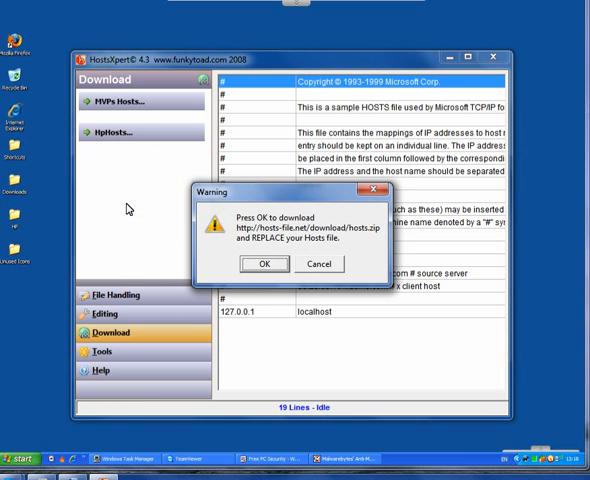
pyautogui.click(264, 264)
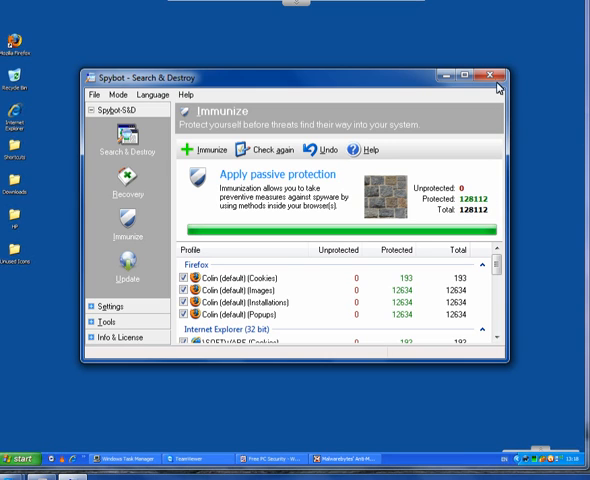
pyautogui.click(497, 67)
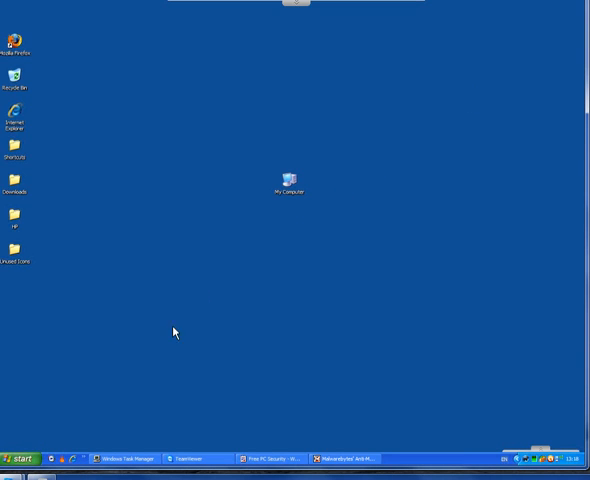
pyautogui.moveTo(42, 440)
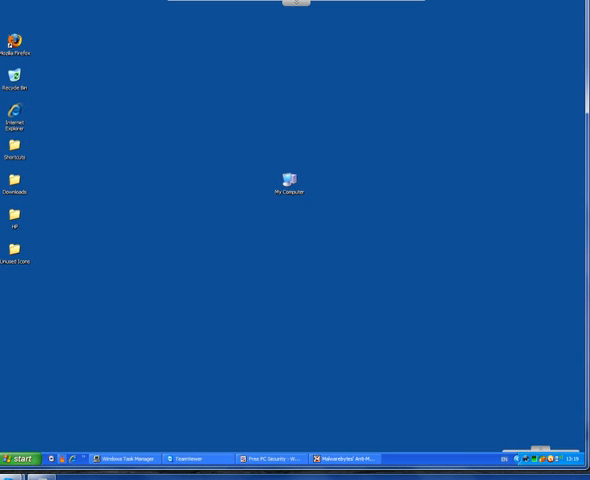
pyautogui.moveTo(196, 335)
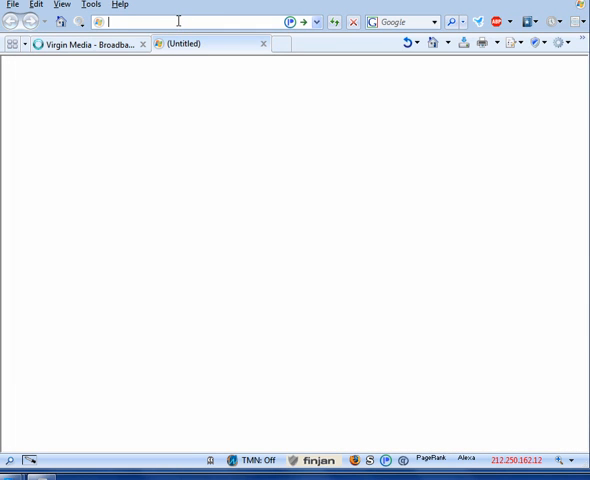
# - Open Firefox's about:config past the warning and filter it to keyword.url
pyautogui.write('aboy')
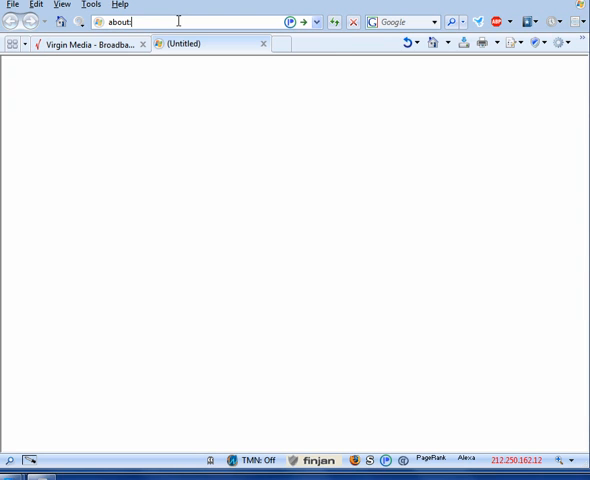
pyautogui.write('config')
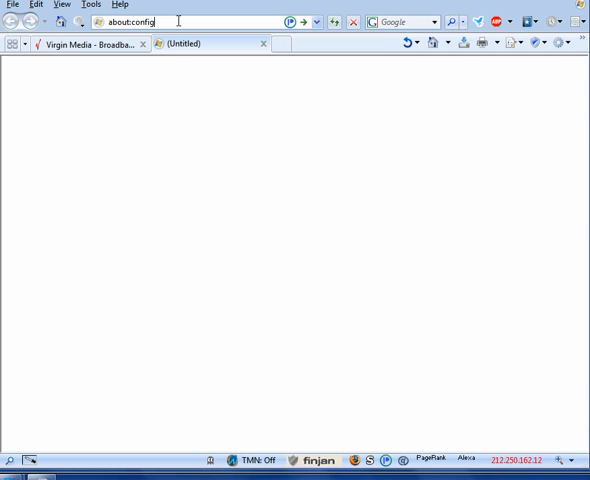
pyautogui.press('Return')
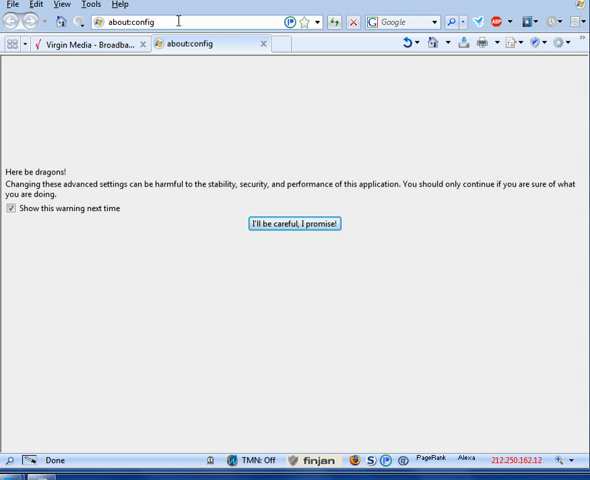
pyautogui.click(303, 223)
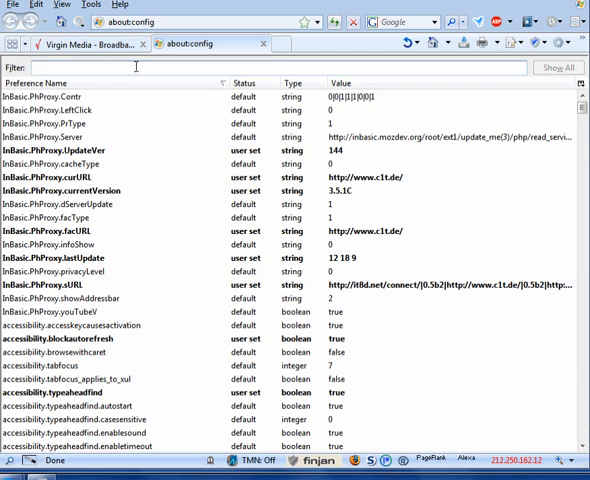
pyautogui.write('keyword.')
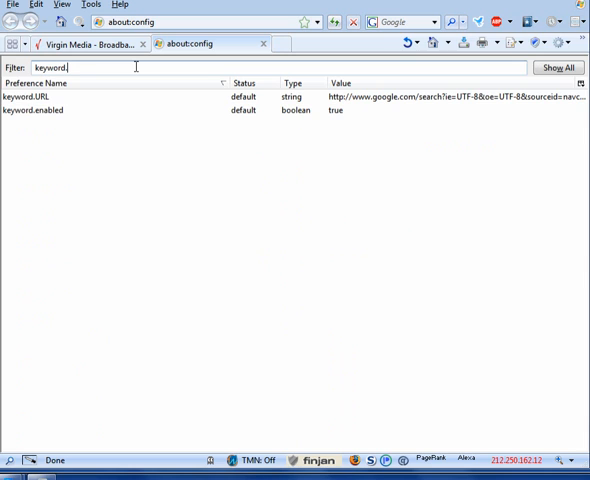
pyautogui.write('url')
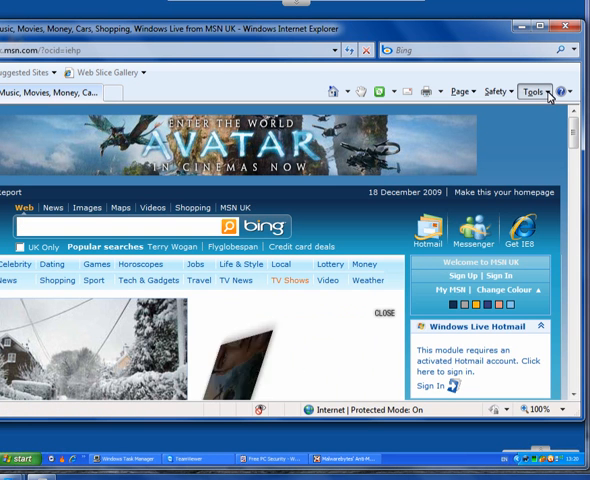
# - Disable the Discuss add-on in Manage Add-ons, confirm Bing is default, and close
pyautogui.click(537, 91)
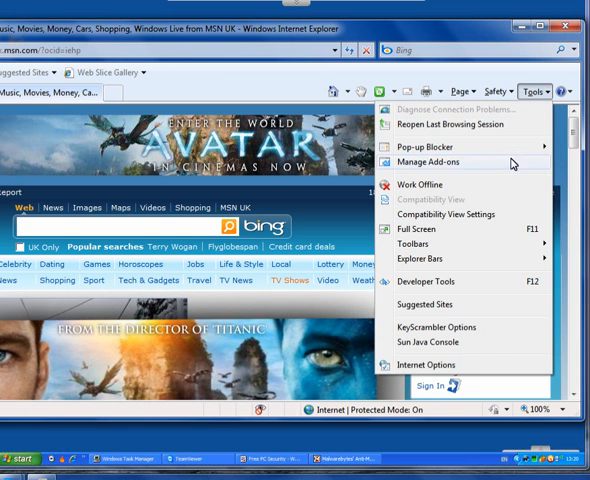
pyautogui.click(431, 161)
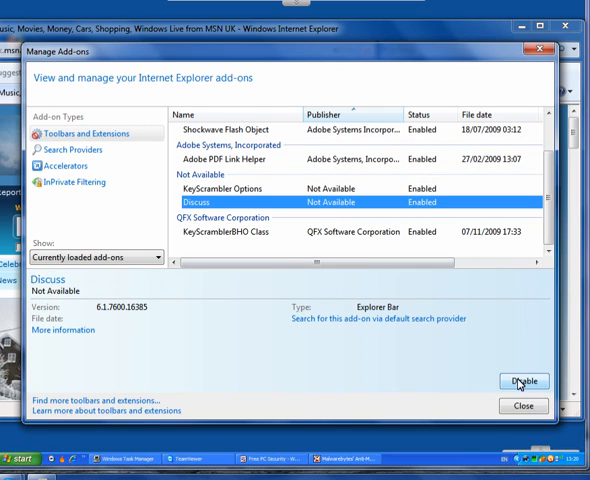
pyautogui.click(78, 149)
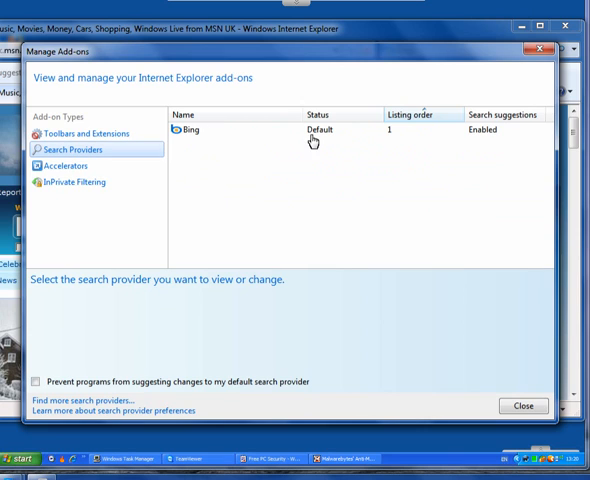
pyautogui.moveTo(189, 143)
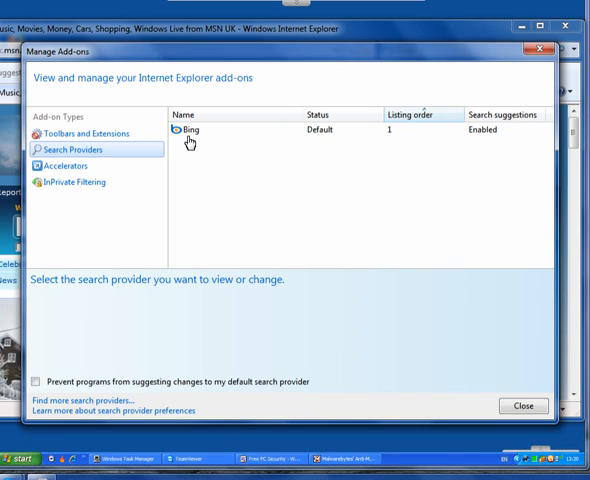
pyautogui.moveTo(200, 150)
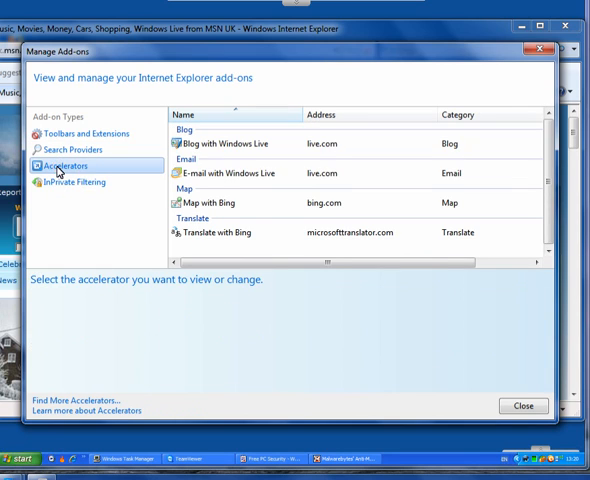
pyautogui.click(240, 232)
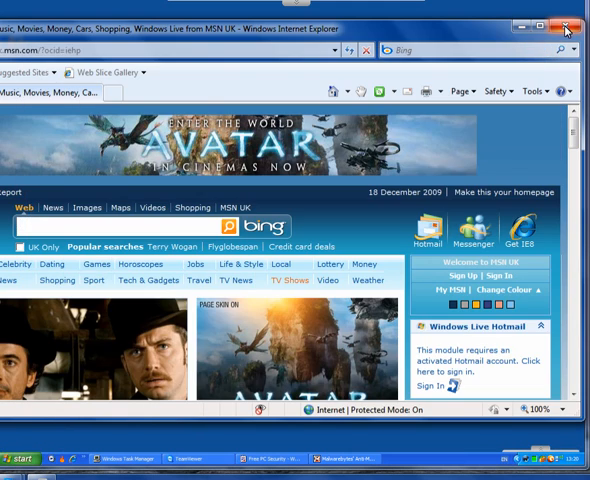
# - Close Internet Explorer, check the Malwarebytes scan, and show the Free PC Security document
pyautogui.click(567, 29)
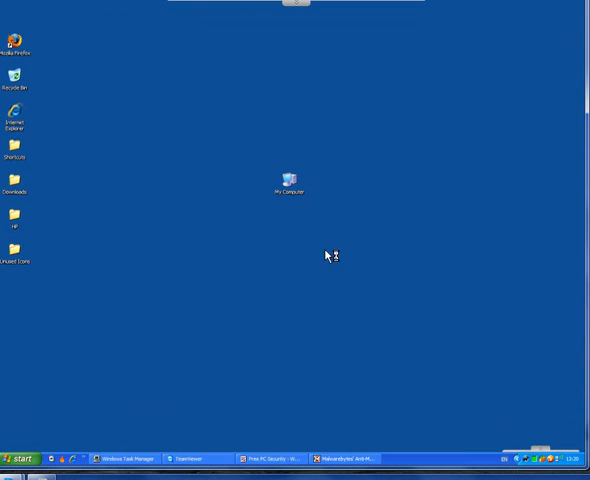
pyautogui.moveTo(424, 322)
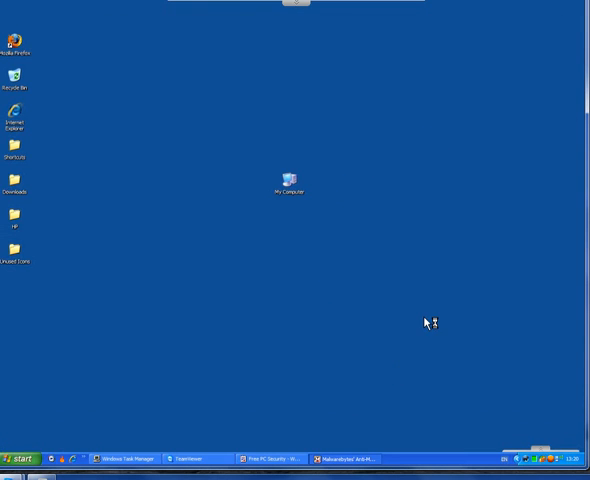
pyautogui.click(347, 459)
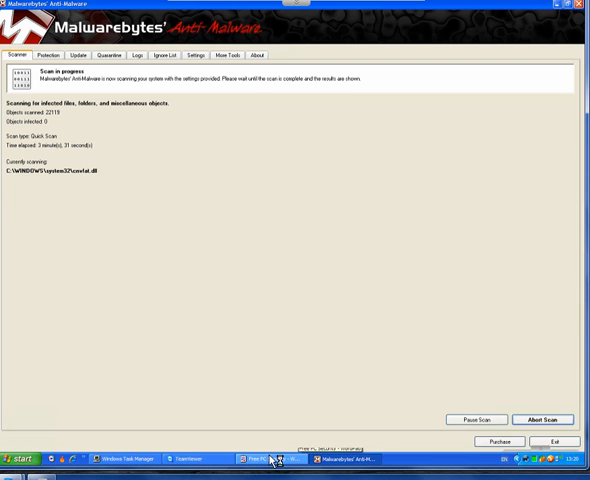
pyautogui.click(268, 459)
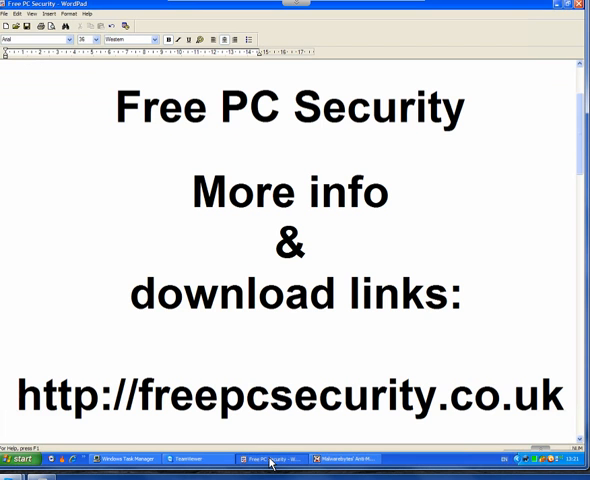